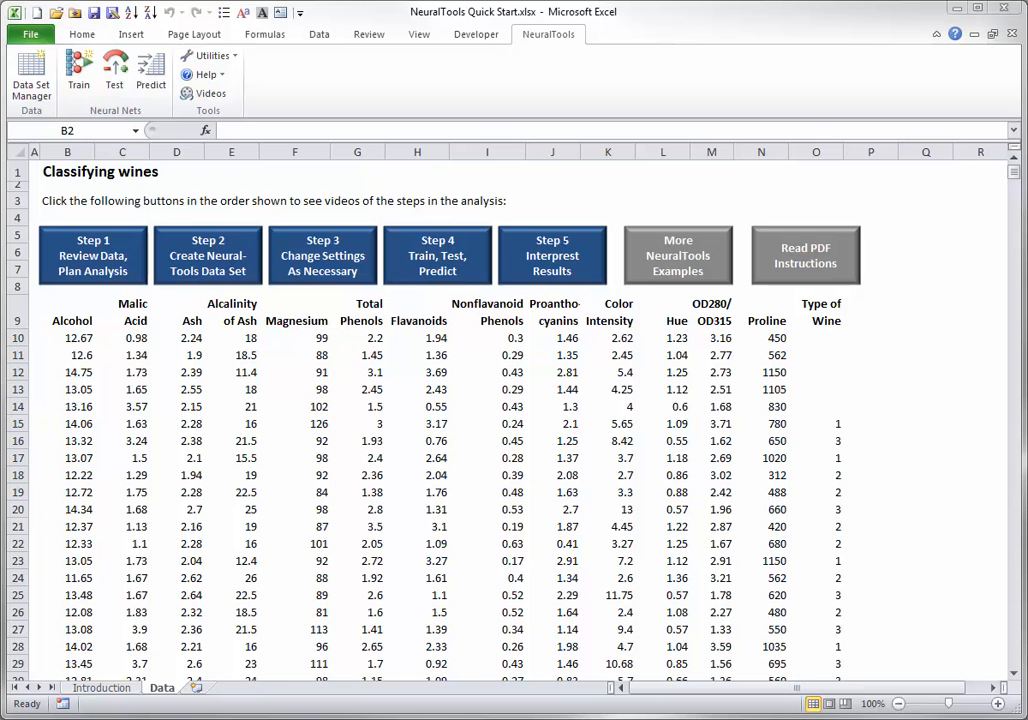
Select a cell in the wine table and start a NeuralTools data set from it.
left_click(176, 355)
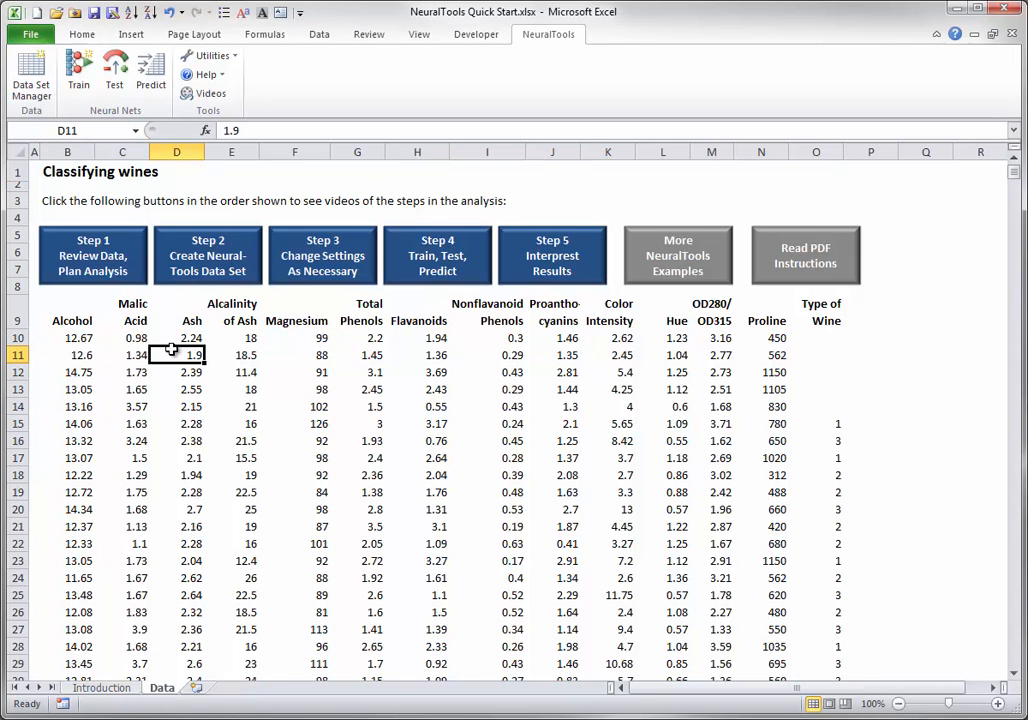
left_click(30, 75)
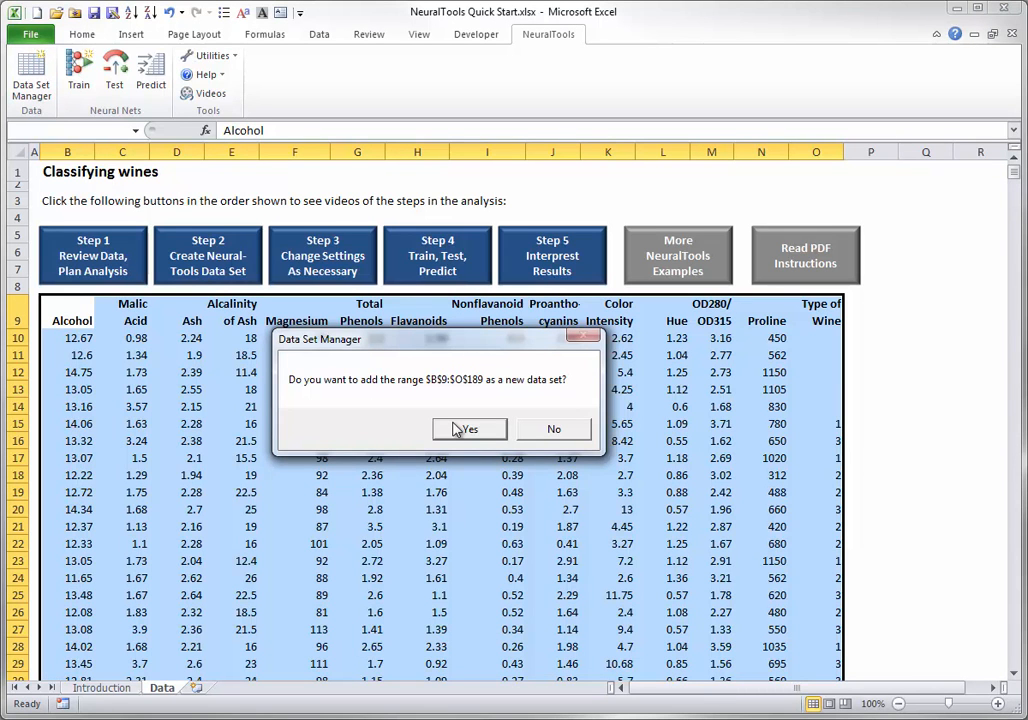
Accept B9:O189 as a new data set and name it 'Wine Data'.
left_click(469, 428)
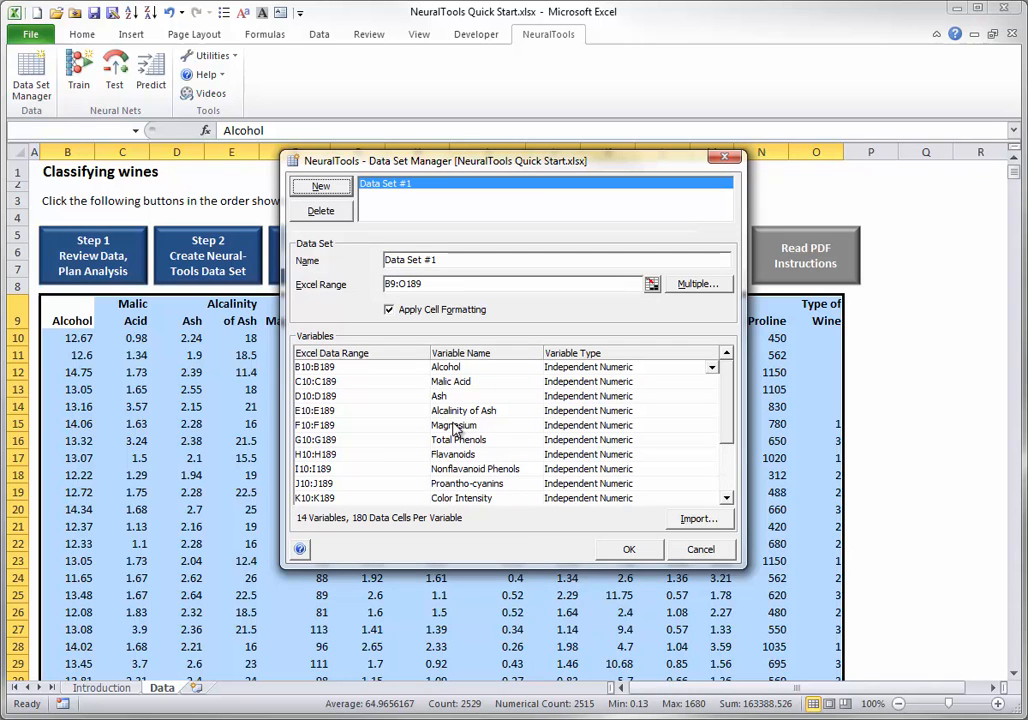
mouse_move(472, 375)
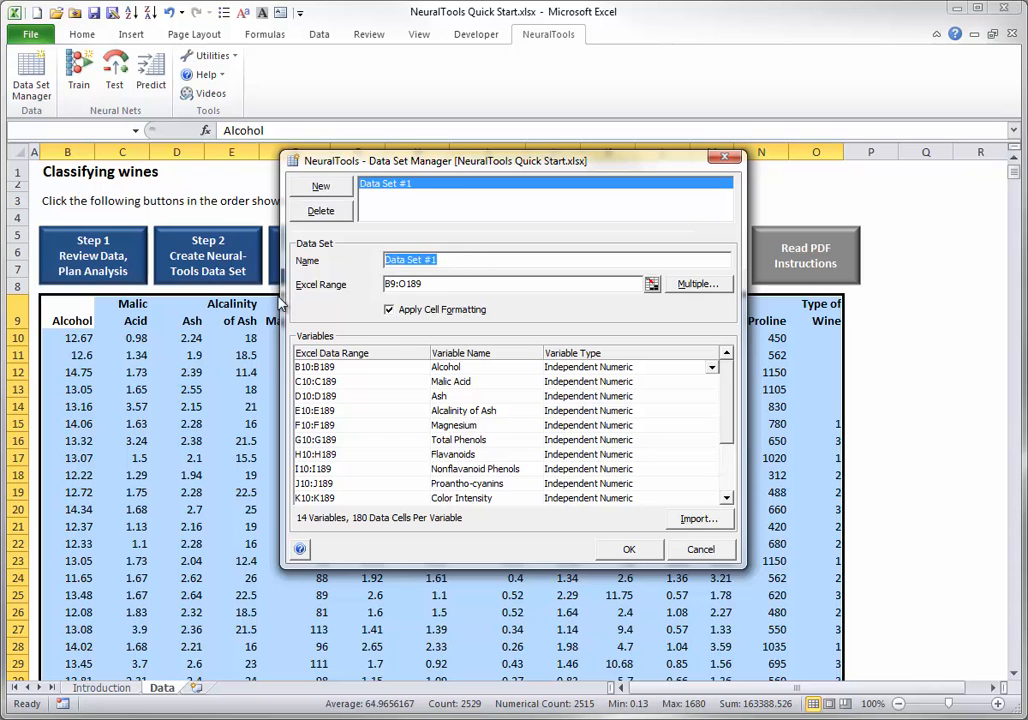
type("Wine Data")
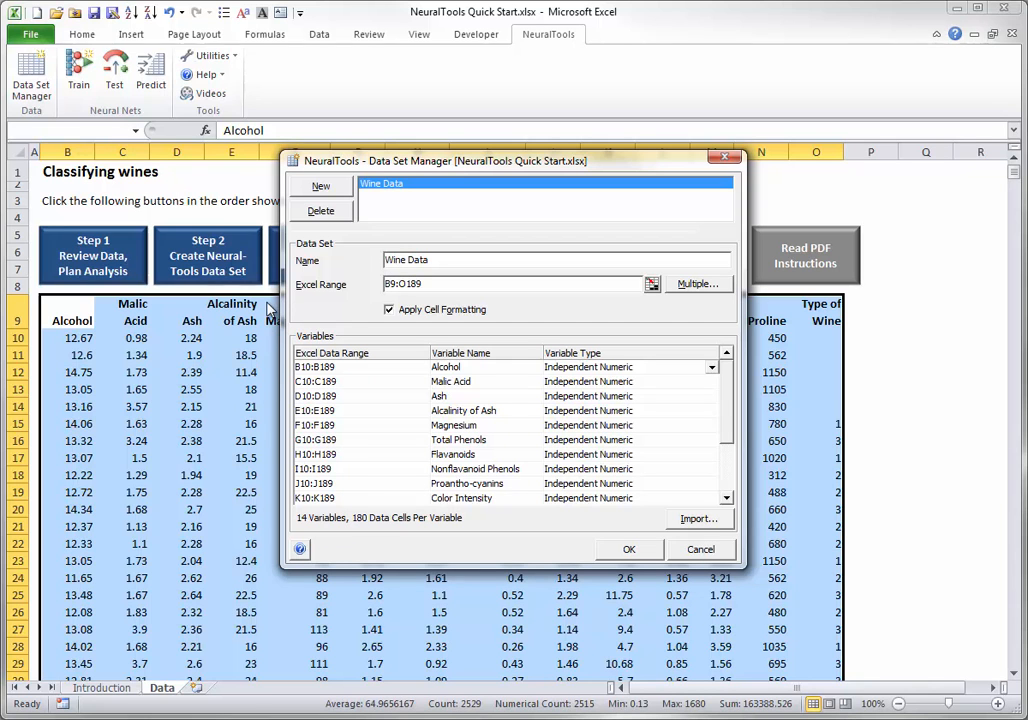
left_click(420, 283)
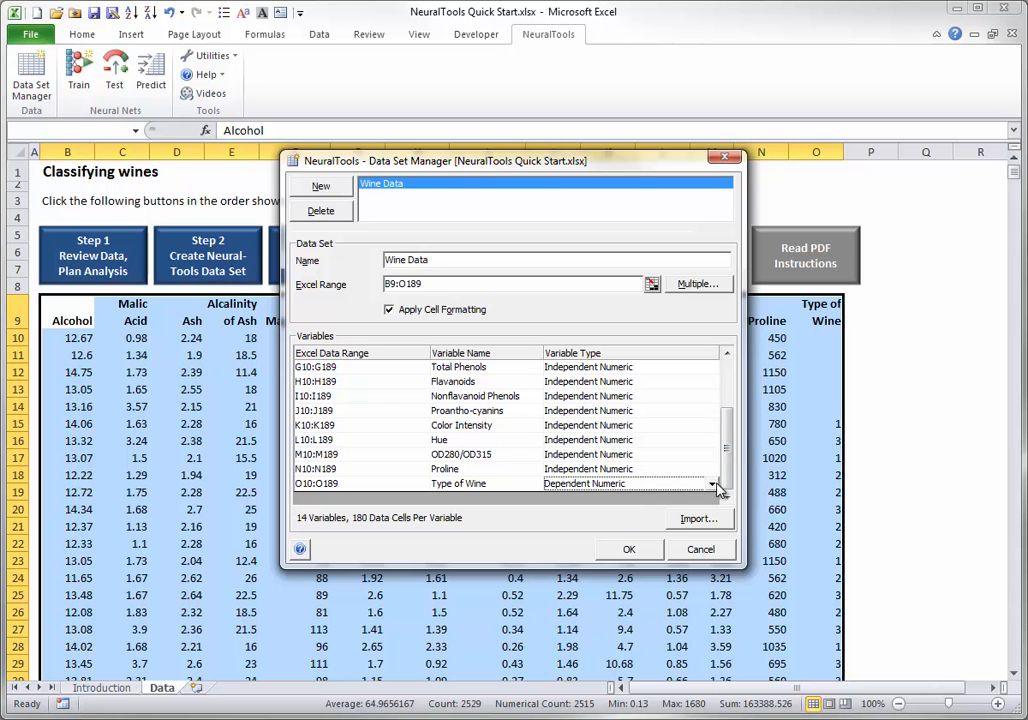
Confirm the Wine Data set with Type of Wine as Dependent Numeric.
left_click(709, 484)
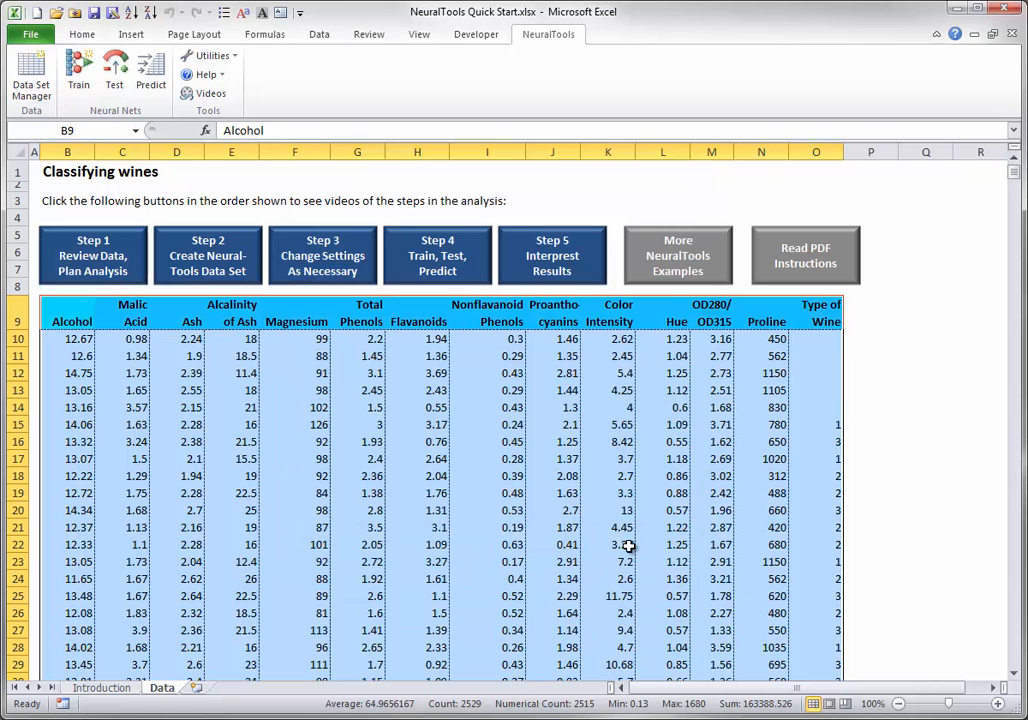
left_click(121, 356)
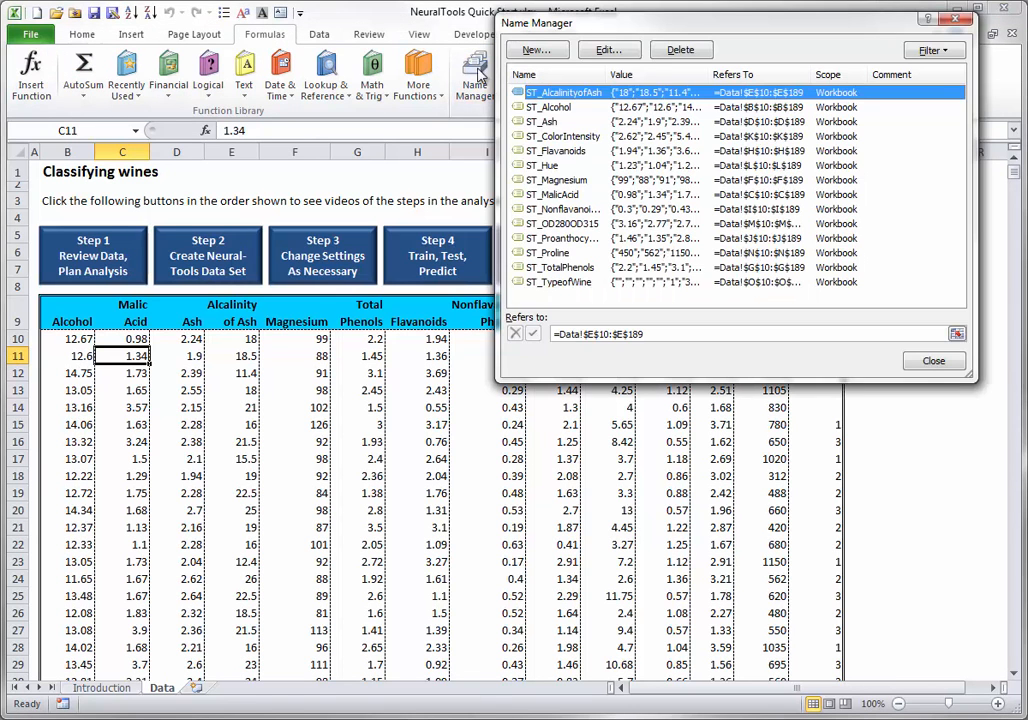
mouse_move(560, 115)
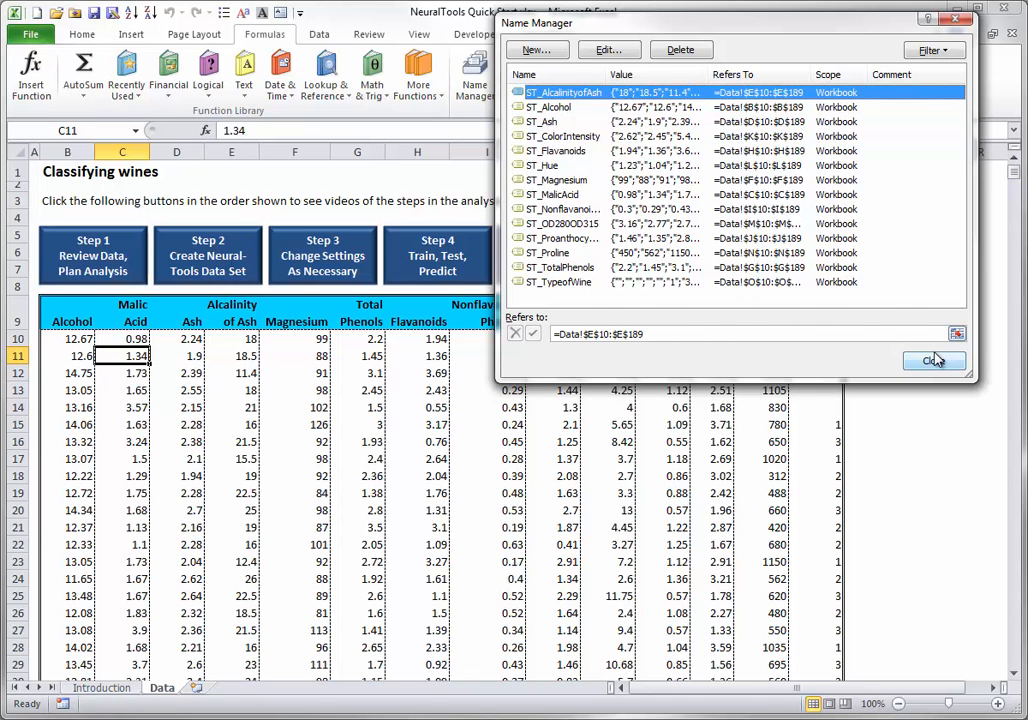
Close Name Manager after reviewing the ST_ column range names.
left_click(931, 360)
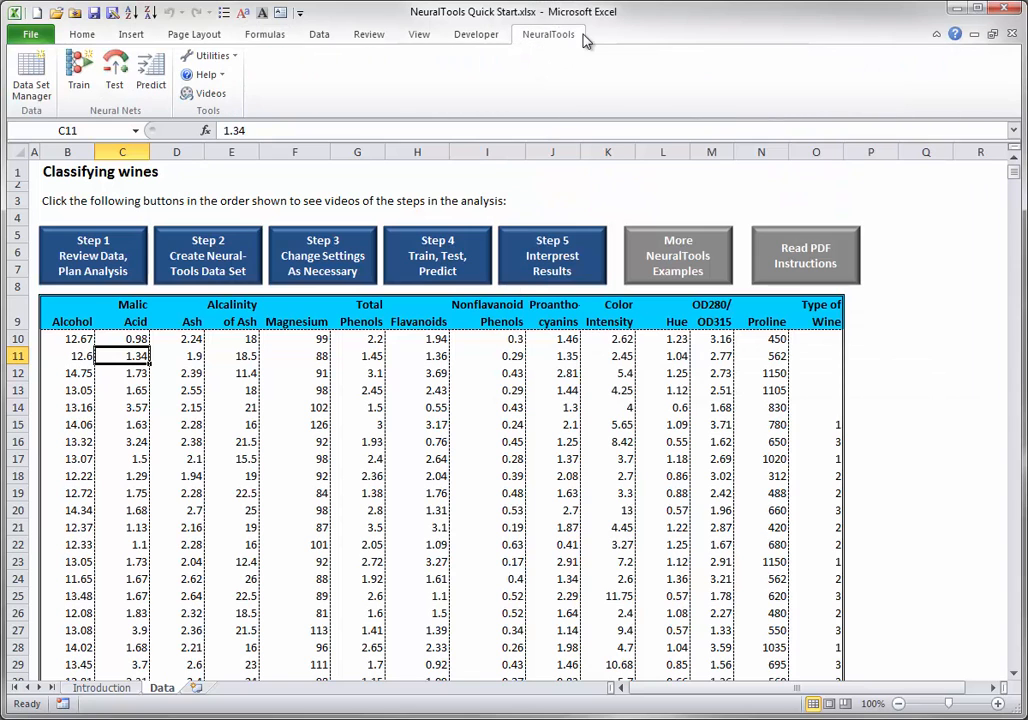